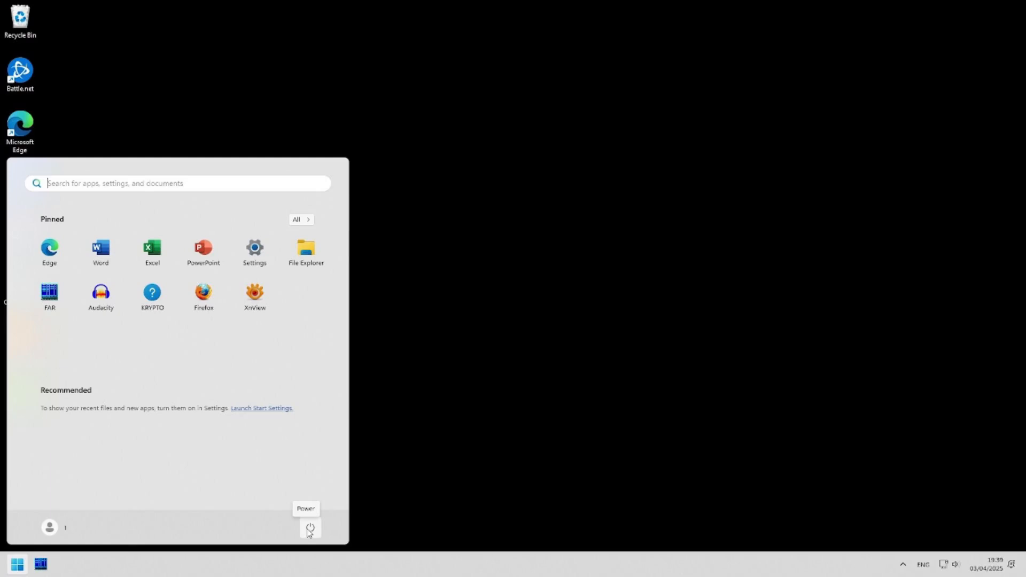
Step: Trigger the explorer.exe memory-could-not-be-written error from the Start menu Power button
{"action": "left_click", "coordinate": [310, 528]}
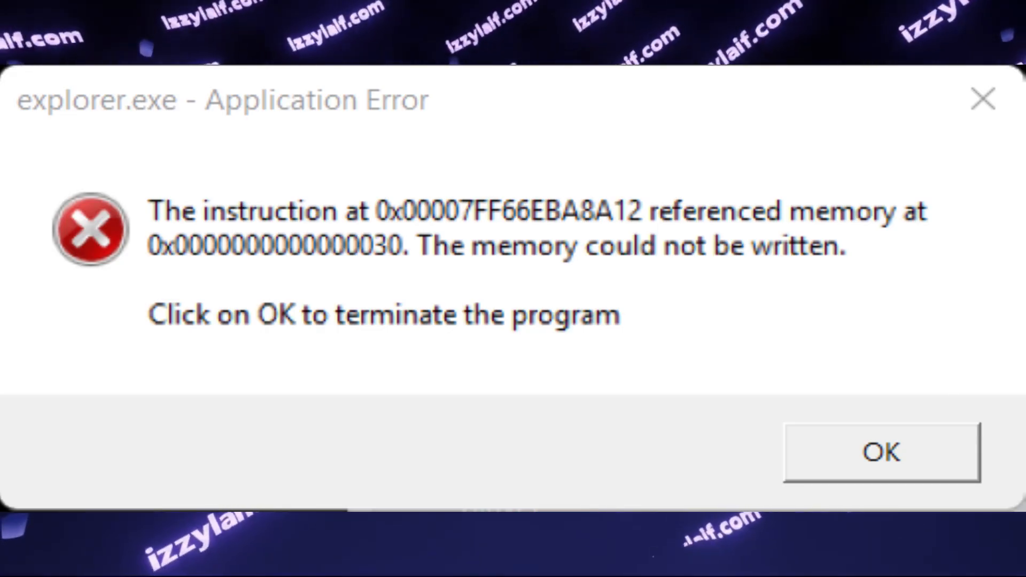
Step: Open GameInput Service's Properties window from services.msc, showing Running with Manual startup
{"action": "left_click", "coordinate": [882, 452]}
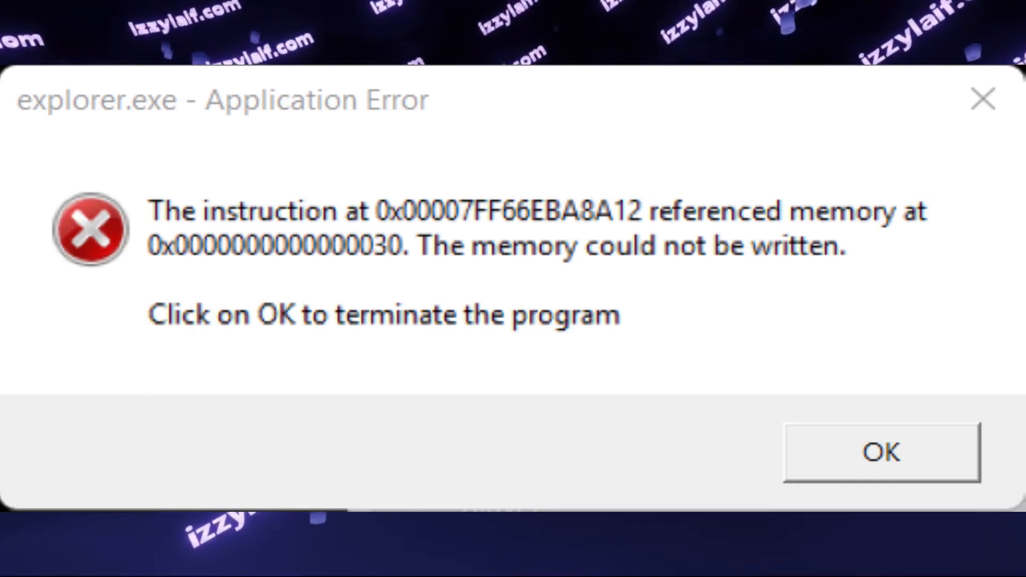
{"action": "left_click", "coordinate": [881, 452]}
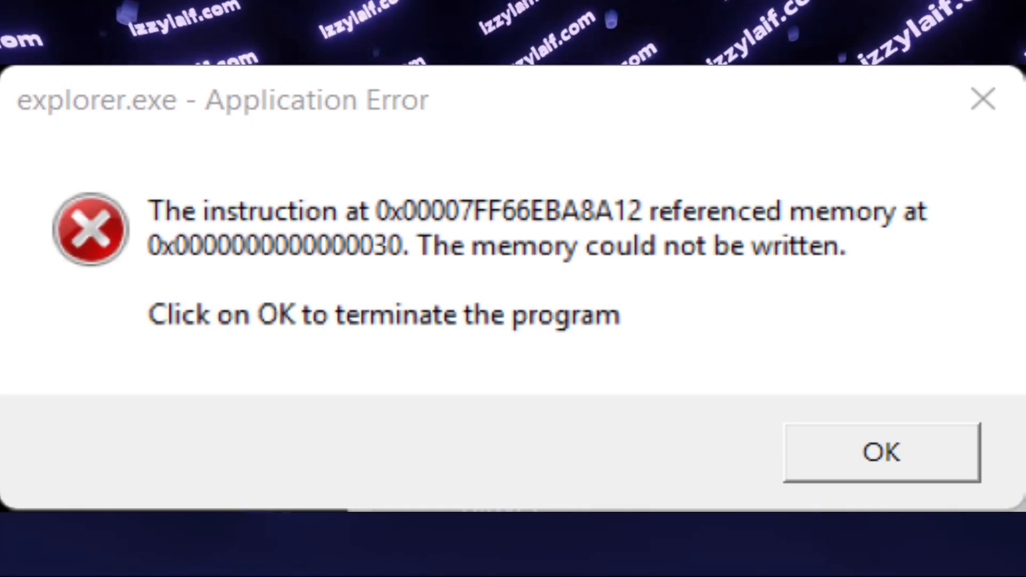
{"action": "left_click", "coordinate": [880, 452]}
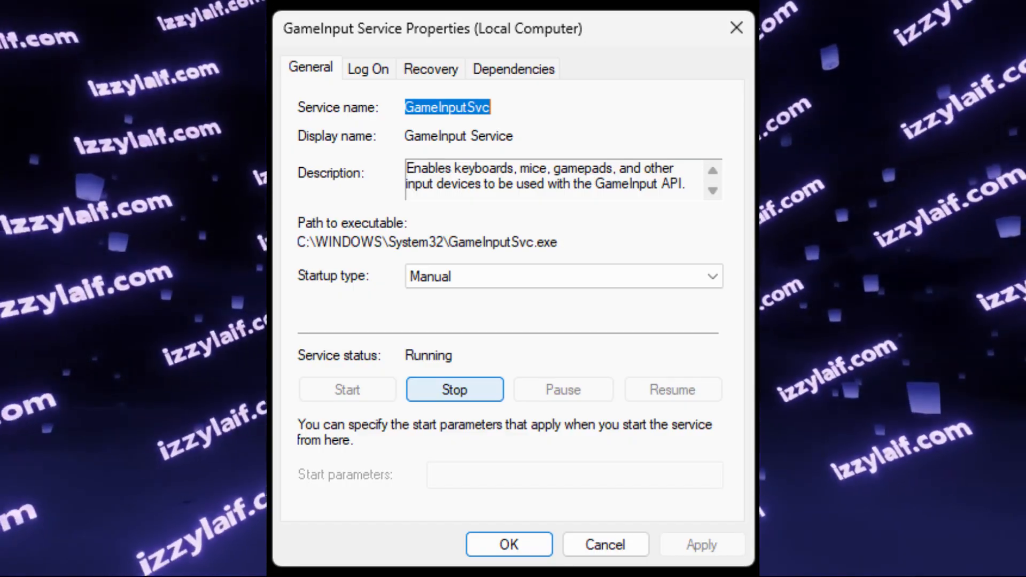
Step: Stop GameInput Service, set its startup type to Disabled, and confirm with OK
{"action": "left_click", "coordinate": [455, 390]}
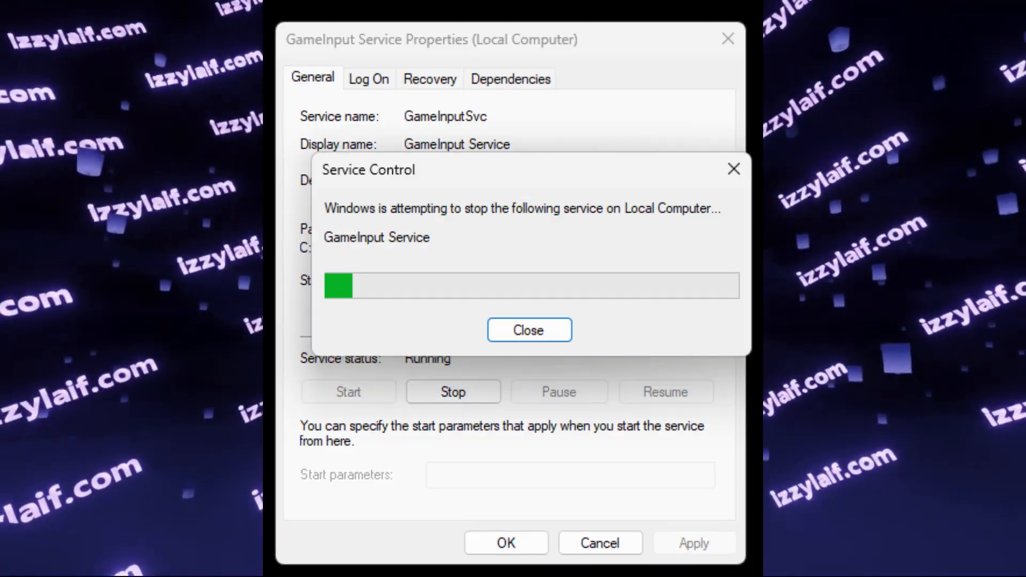
{"action": "left_click", "coordinate": [528, 330]}
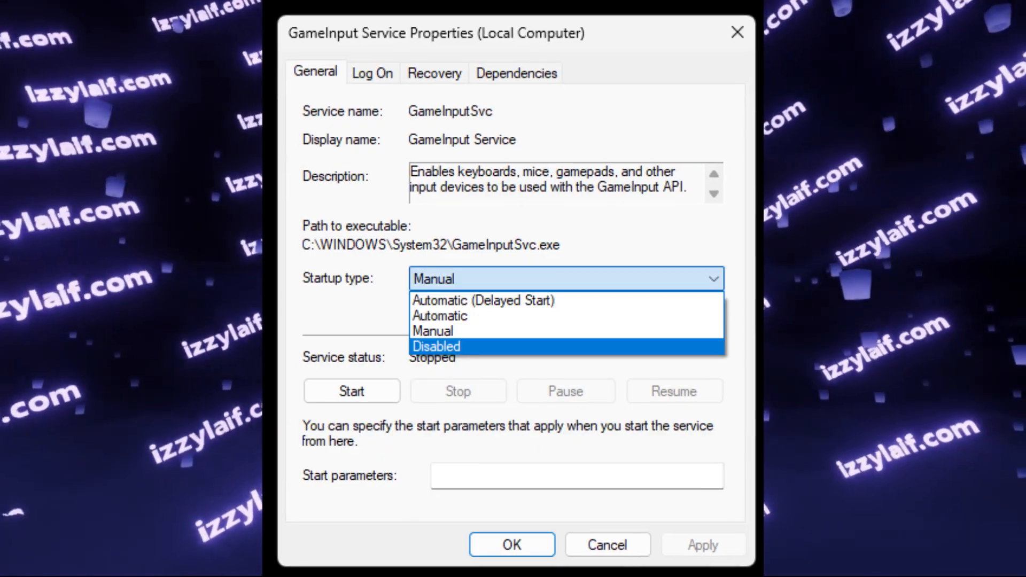
{"action": "left_click", "coordinate": [437, 346]}
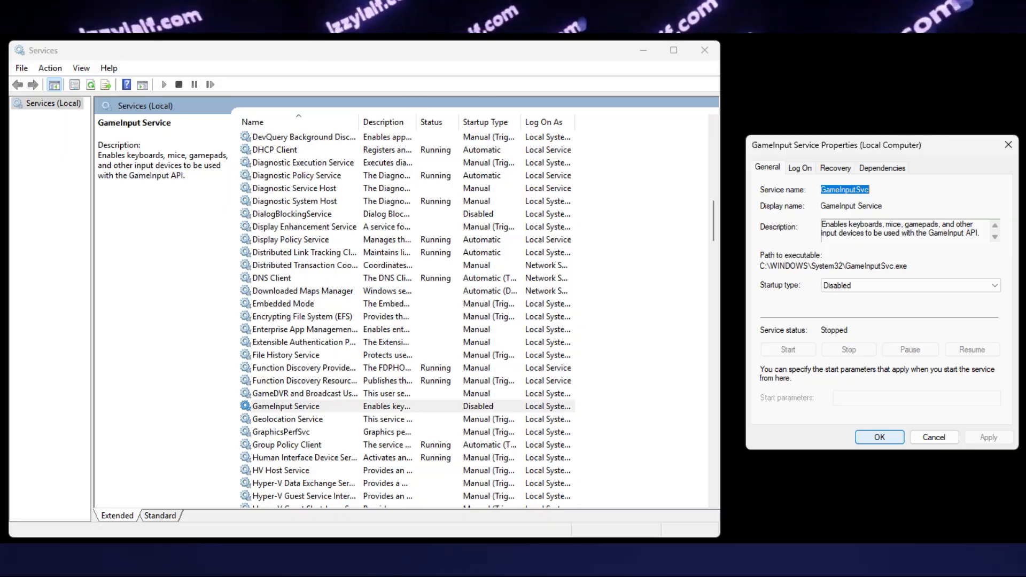
{"action": "left_click", "coordinate": [880, 437]}
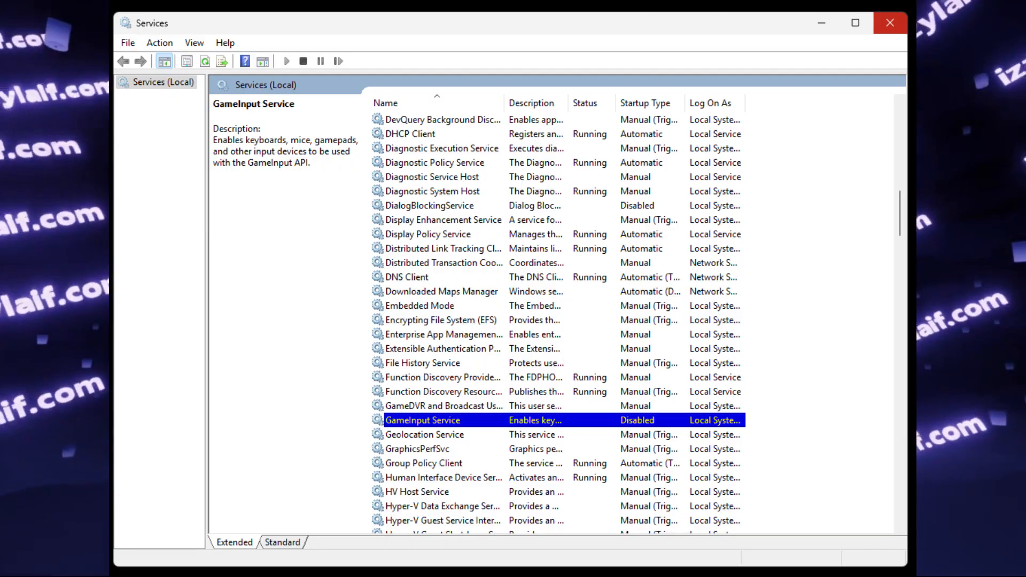